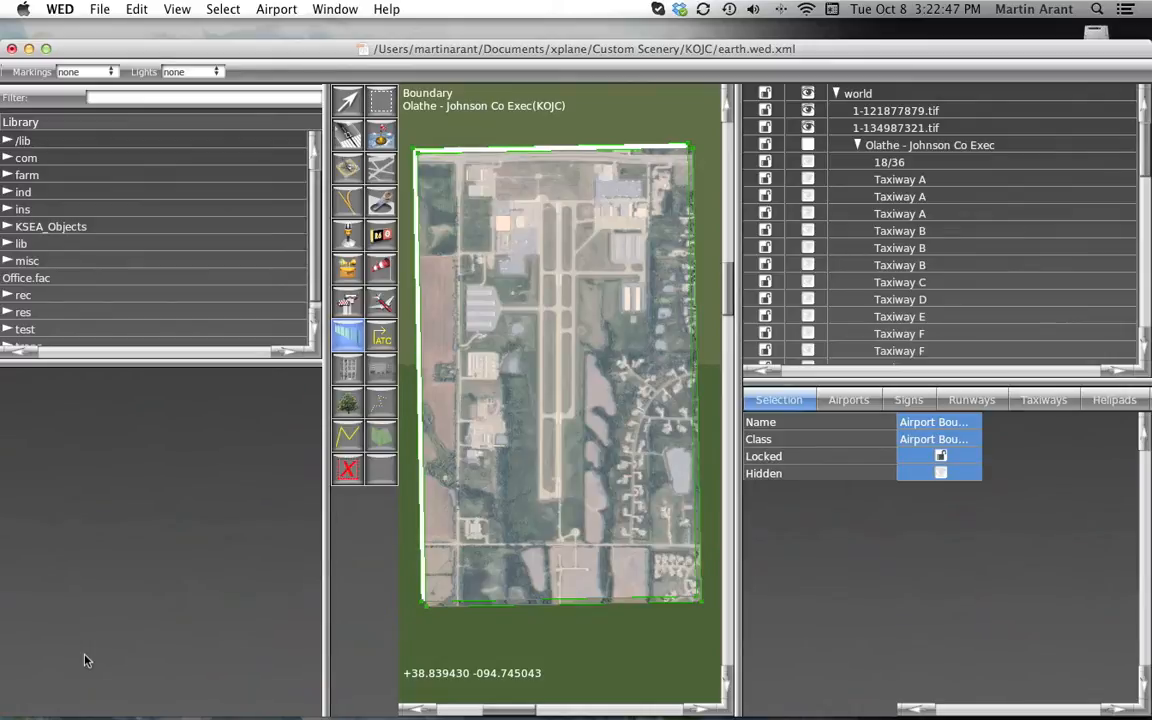
mouse_move(228, 616)
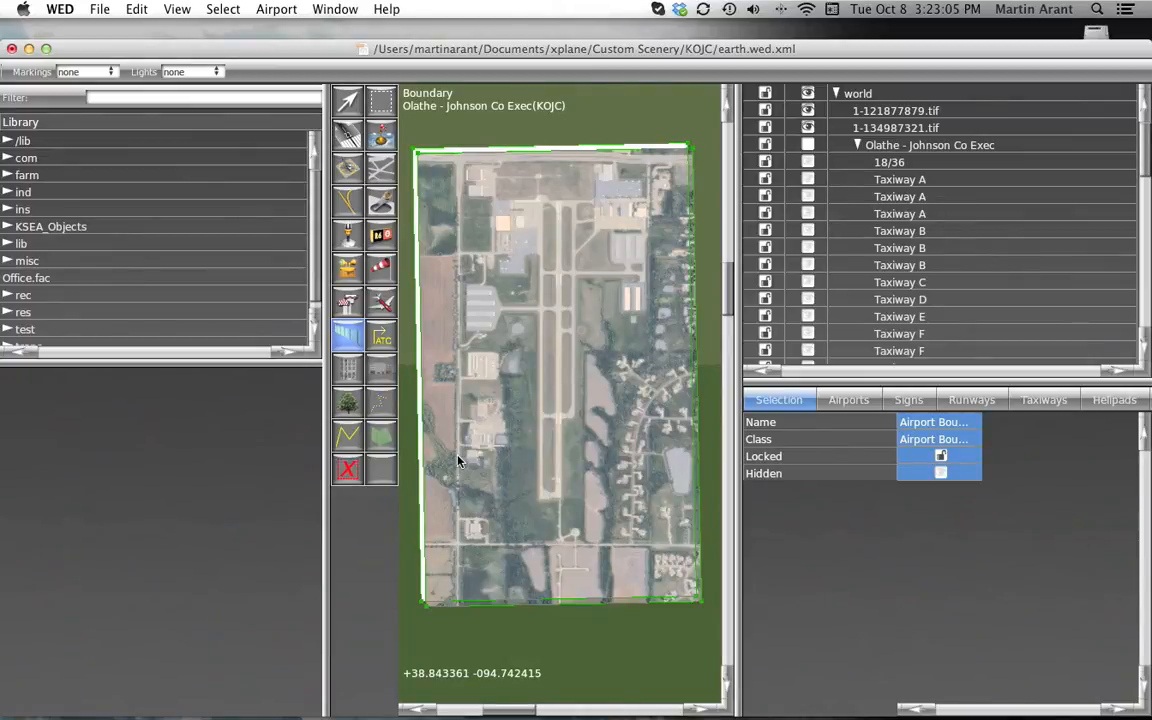
mouse_move(428, 168)
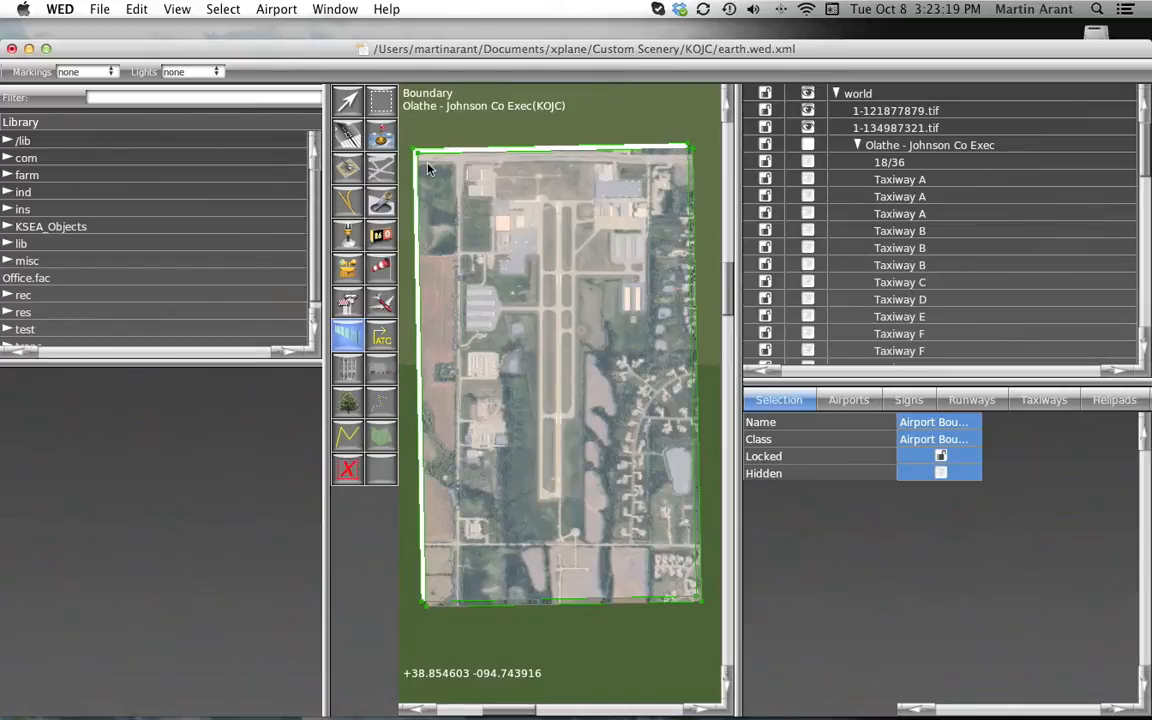
mouse_move(468, 168)
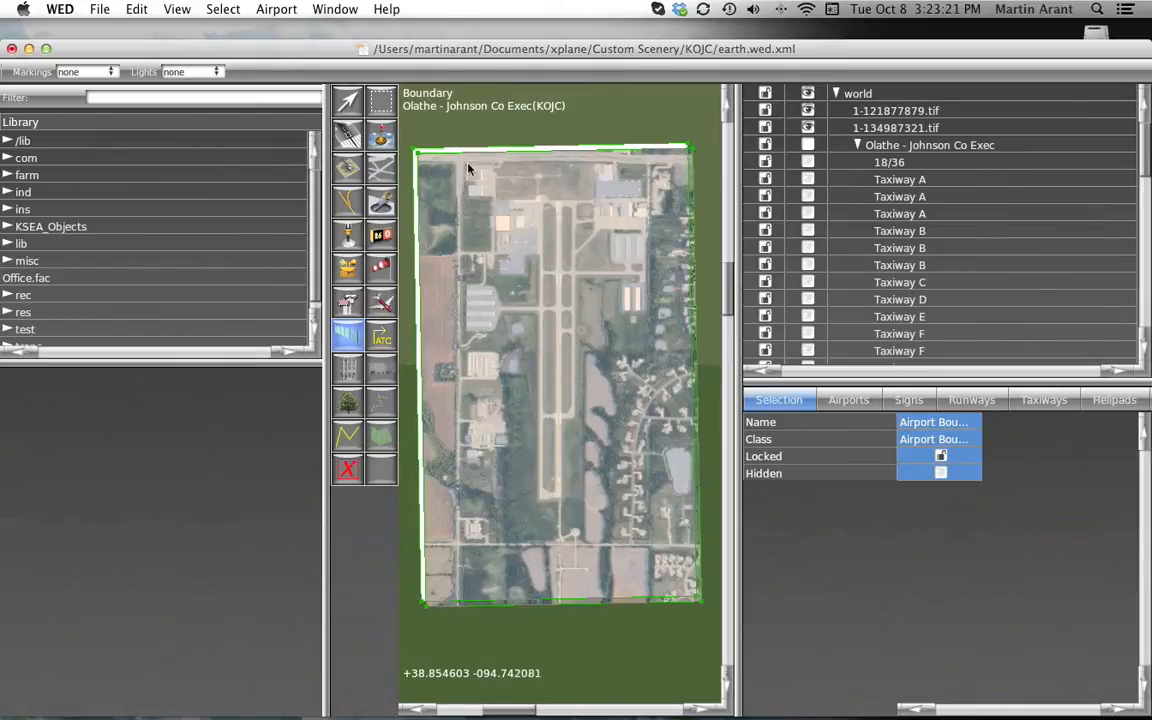
mouse_move(656, 216)
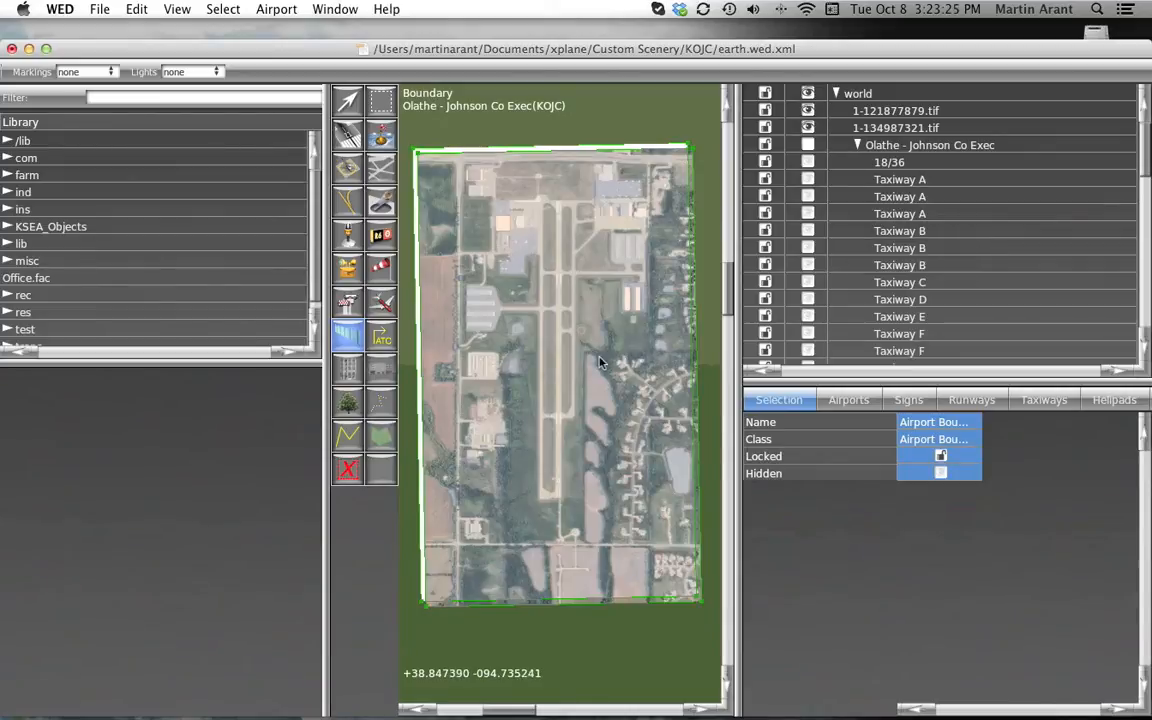
mouse_move(582, 542)
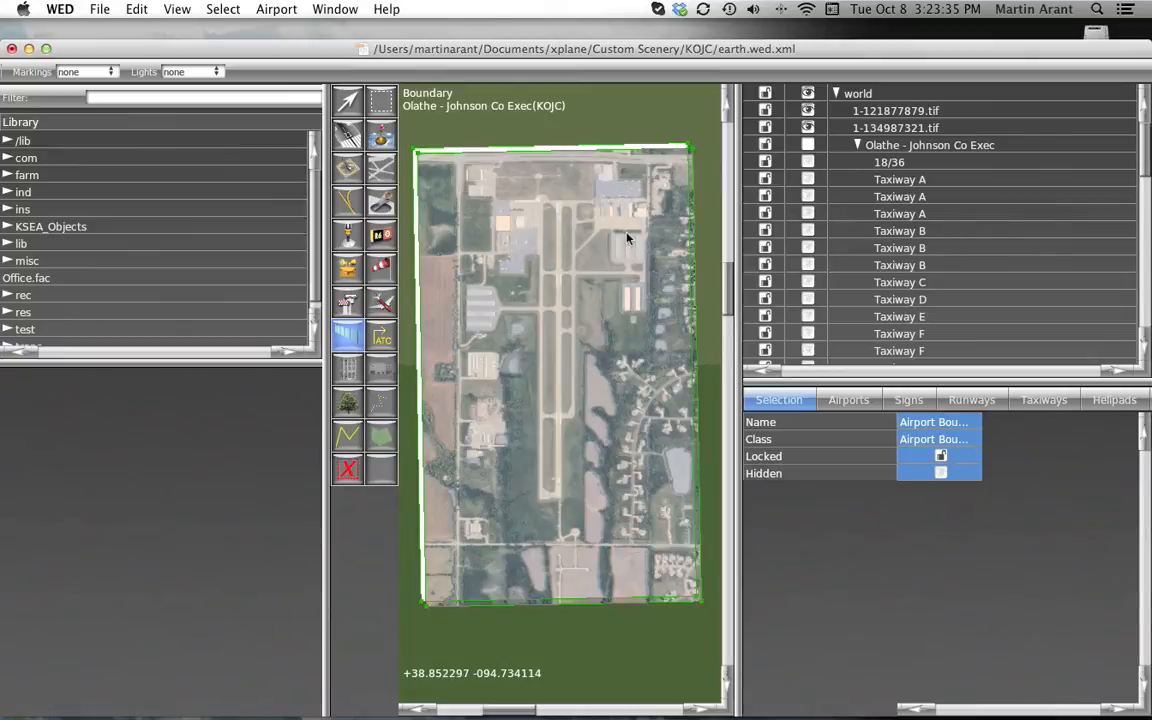
mouse_move(588, 210)
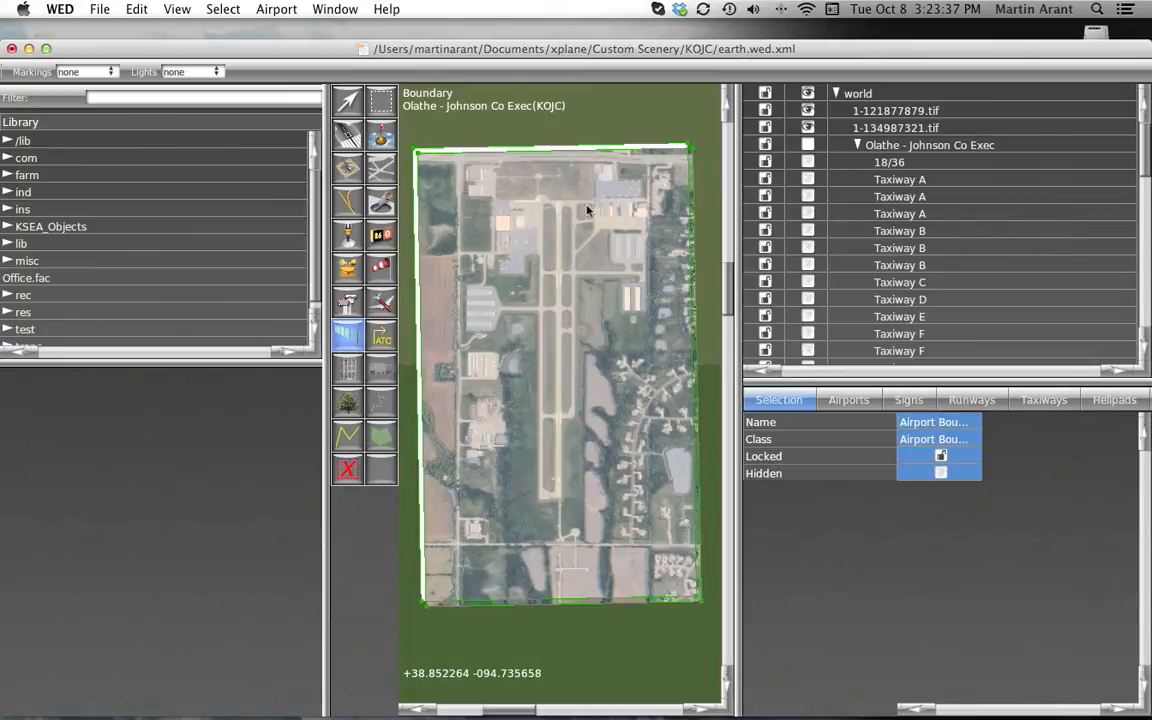
mouse_move(510, 278)
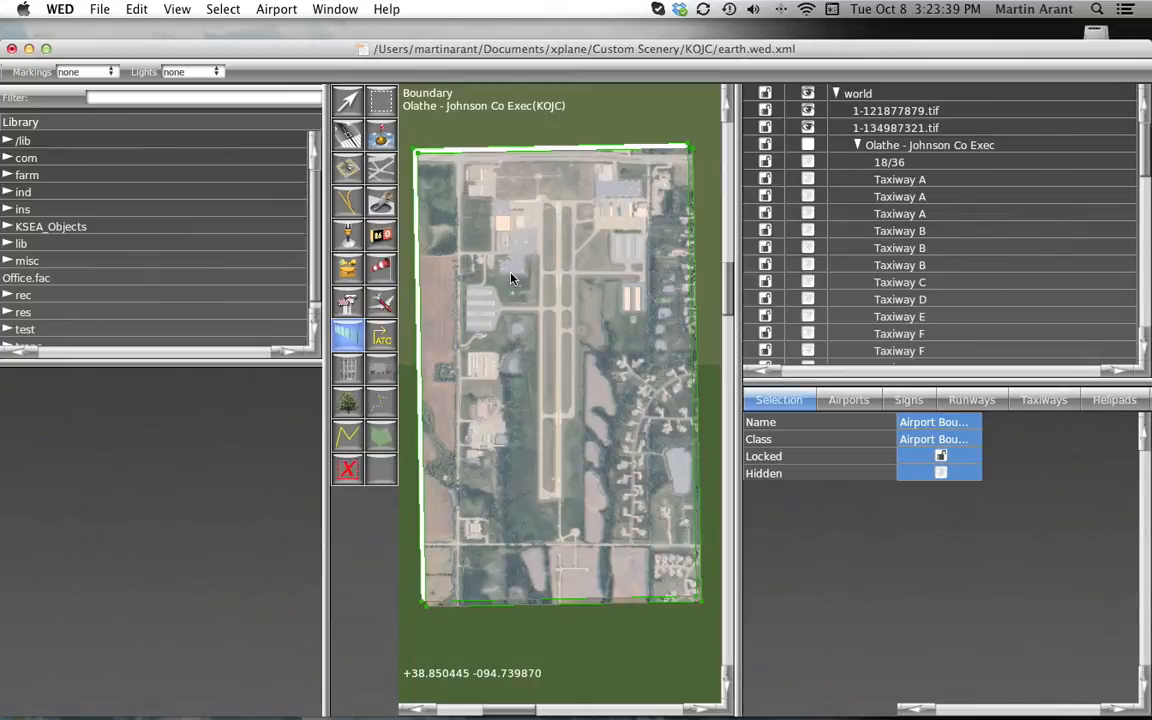